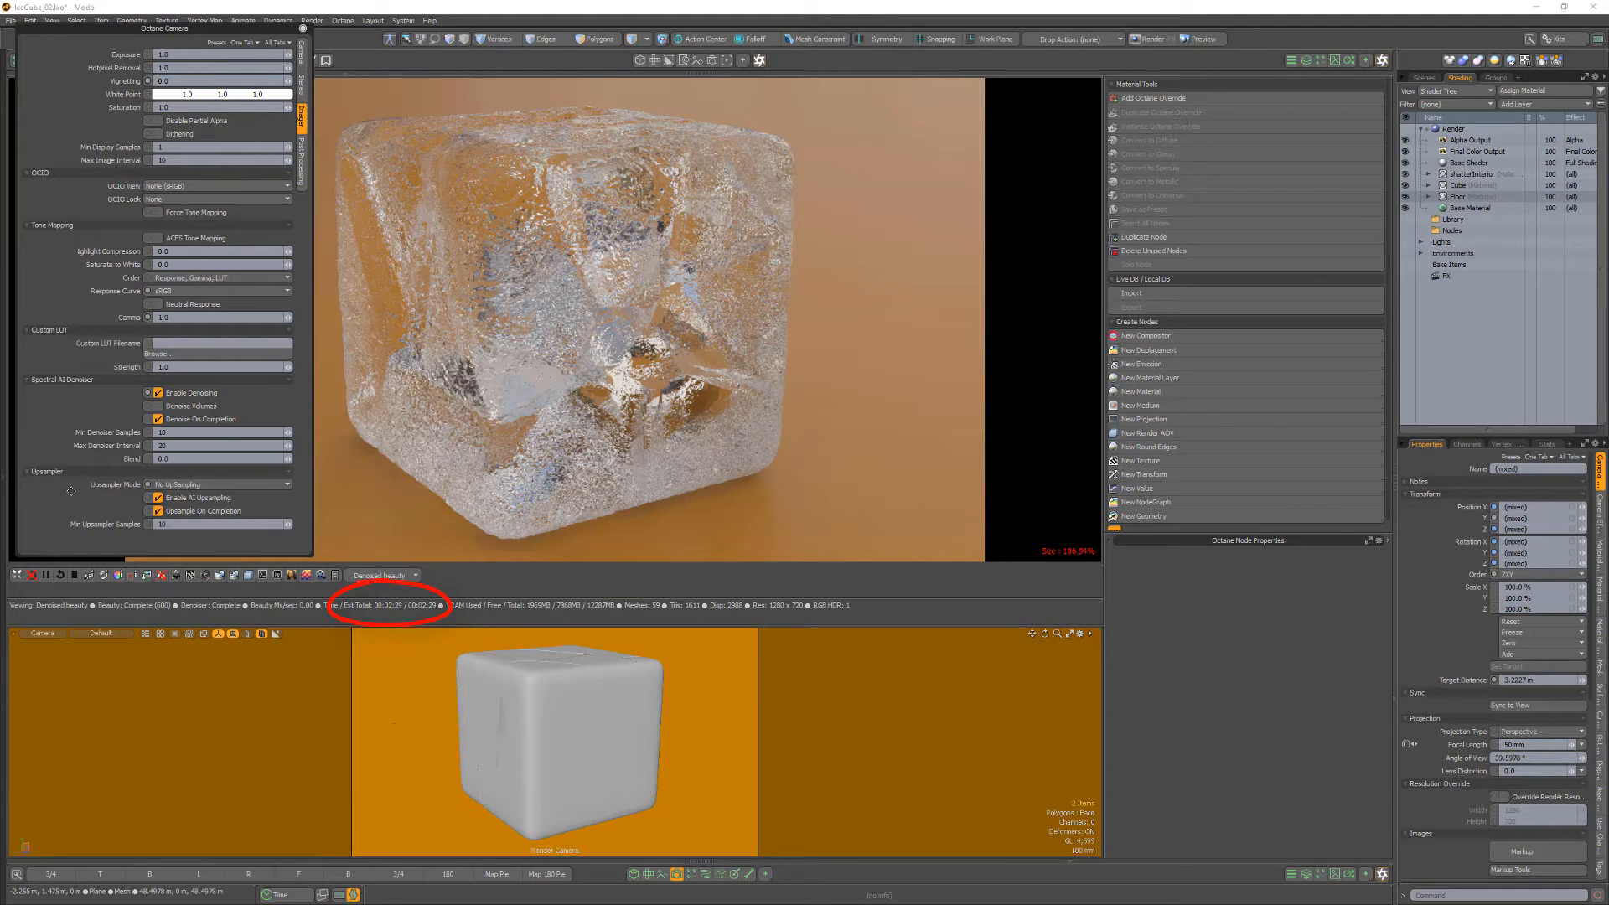
# Step: Set the Octane camera's Upsampler Mode to 2x2 UpSampling to restart the ice cube render
pyautogui.click(217, 485)
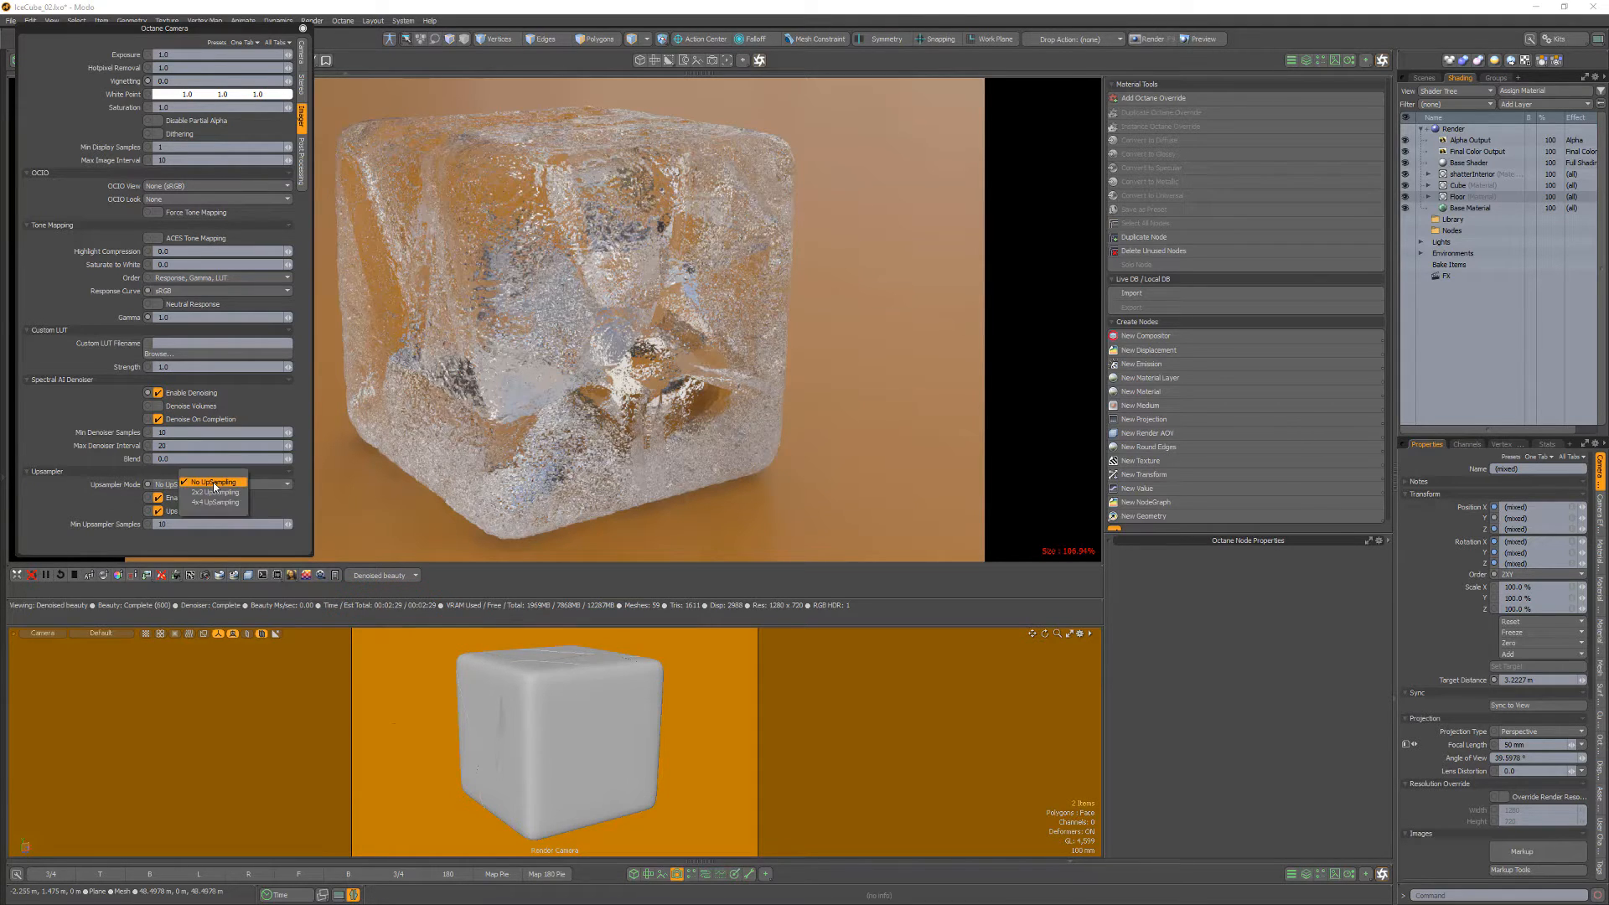
pyautogui.click(212, 492)
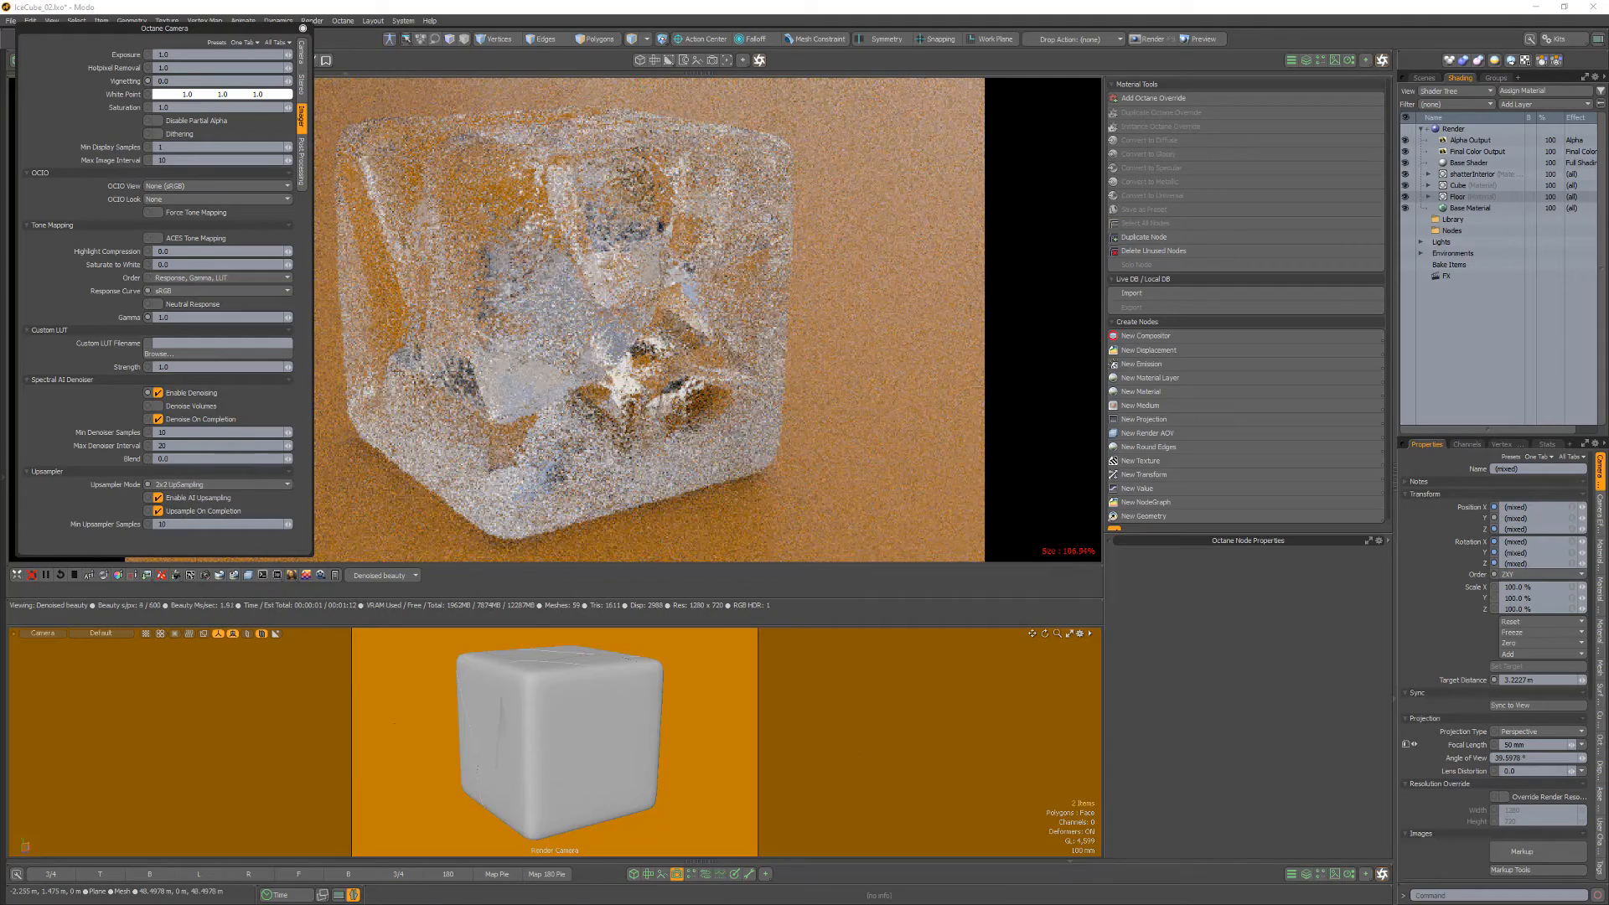